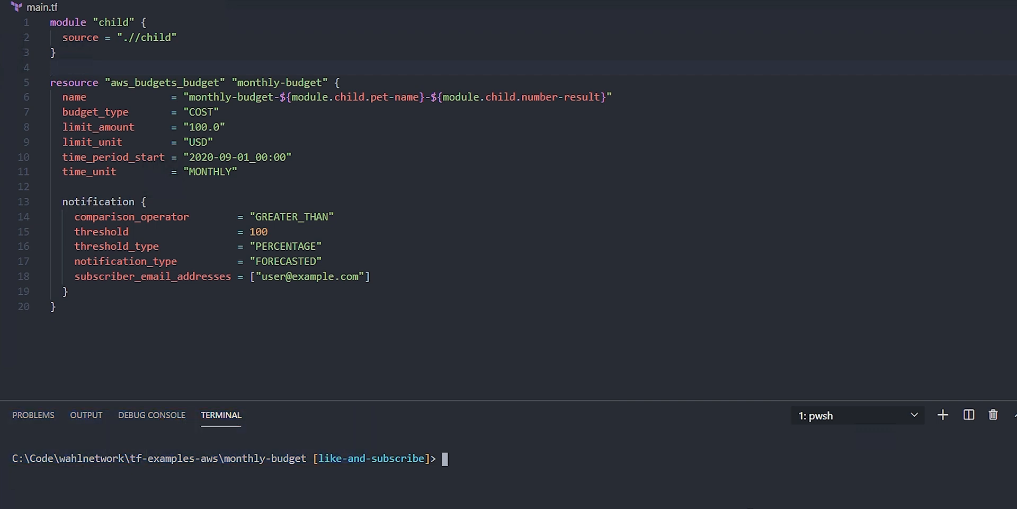
Step: Begin entering the tf alias command in the integrated terminal
type("tf")
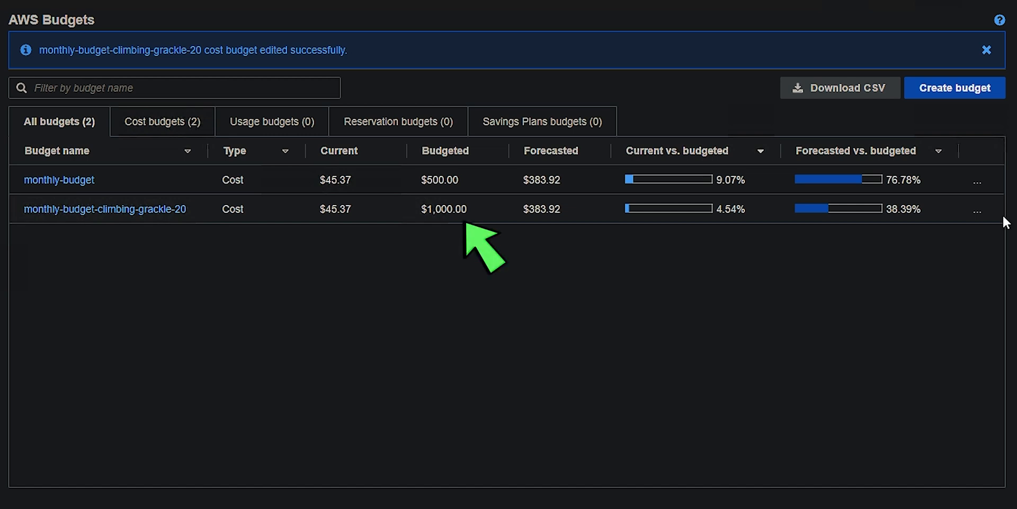
mouse_move(1002, 221)
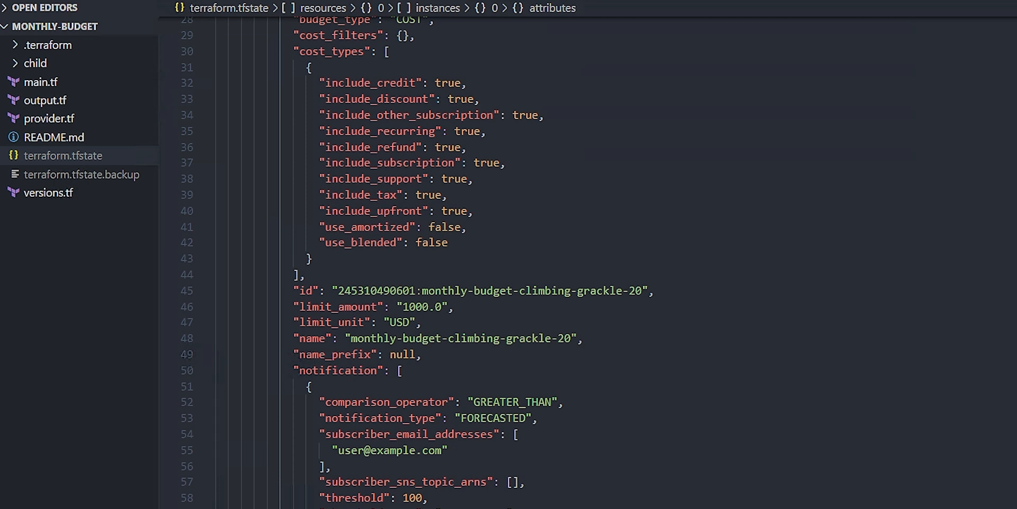
mouse_move(481, 312)
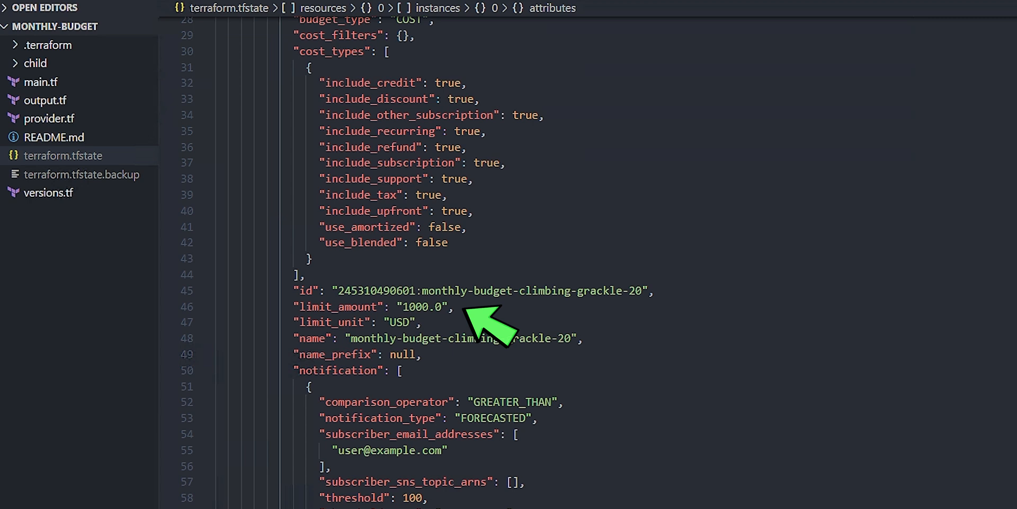
mouse_move(470, 337)
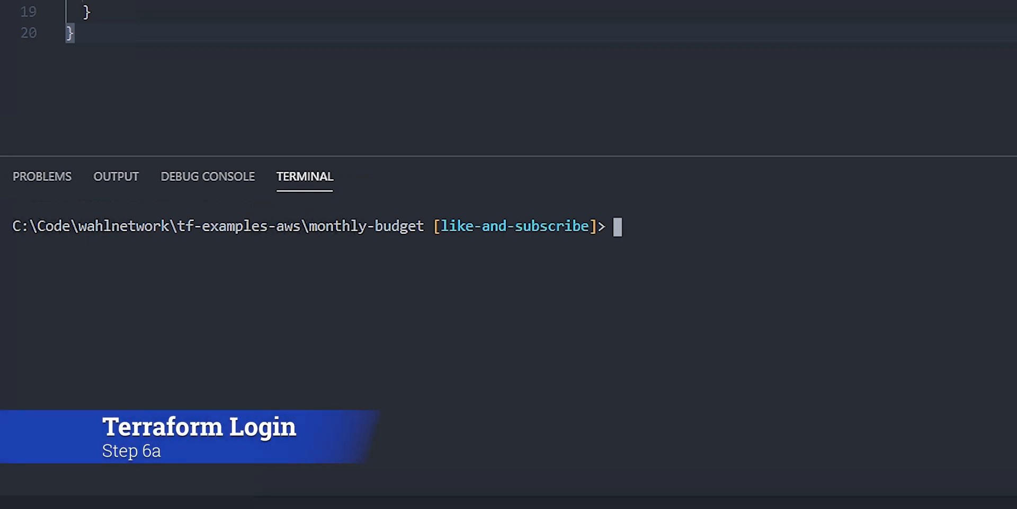
Step: Run terraform login to open the Terraform Cloud token page in the browser
type("terra")
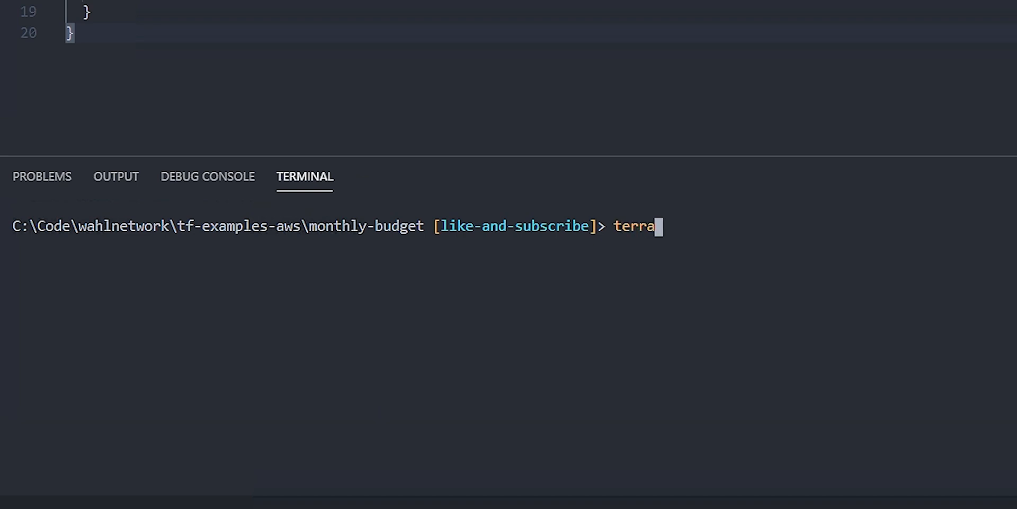
key("Return")
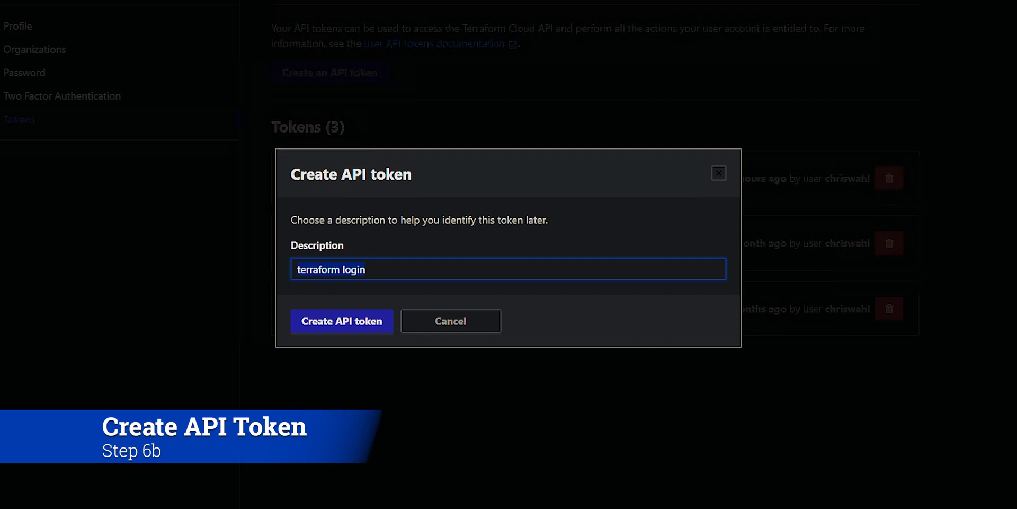
Step: Create an API token with the description state-demo
type("state-")
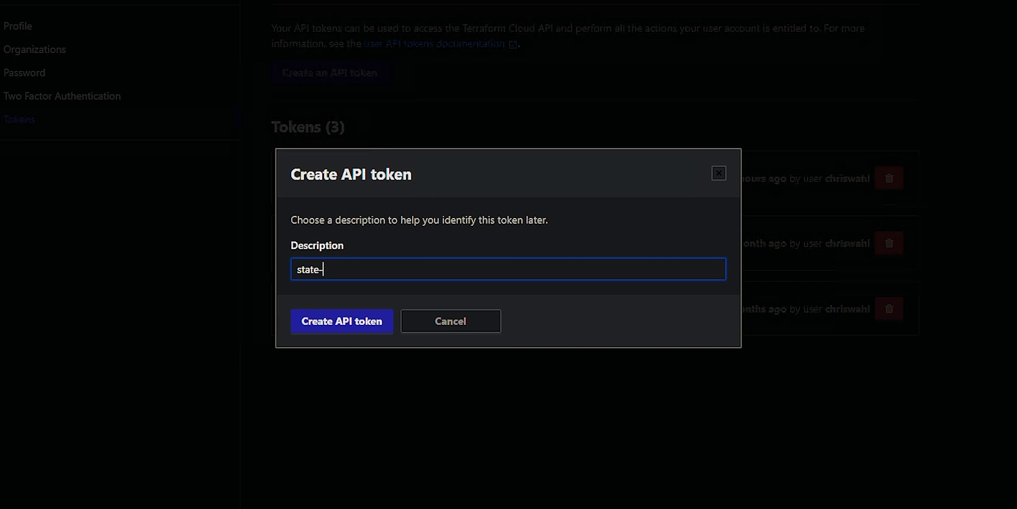
type("demo")
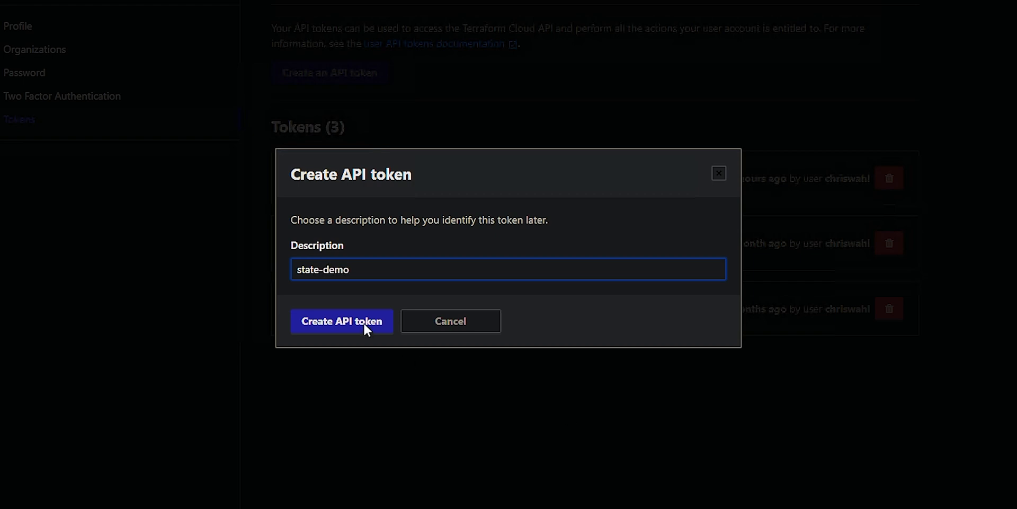
left_click(342, 320)
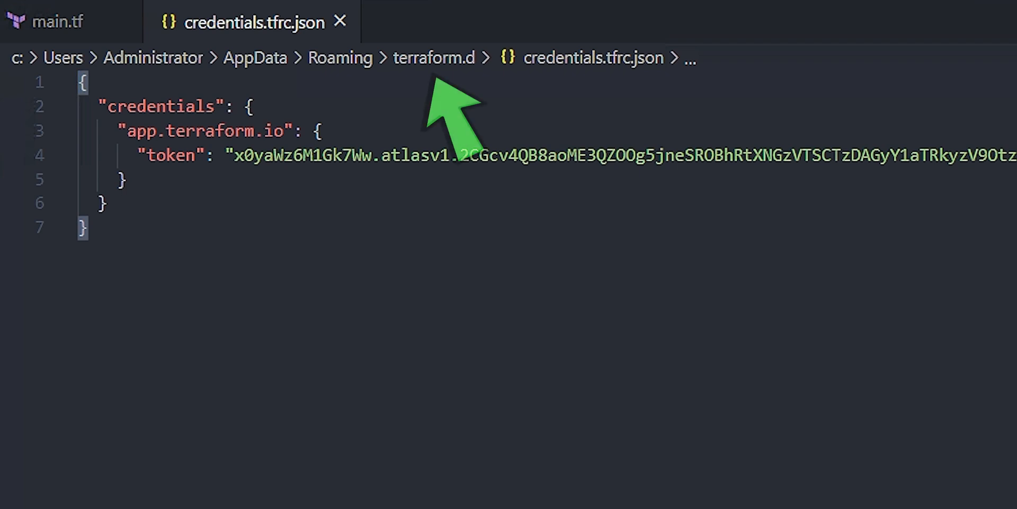
mouse_move(455, 150)
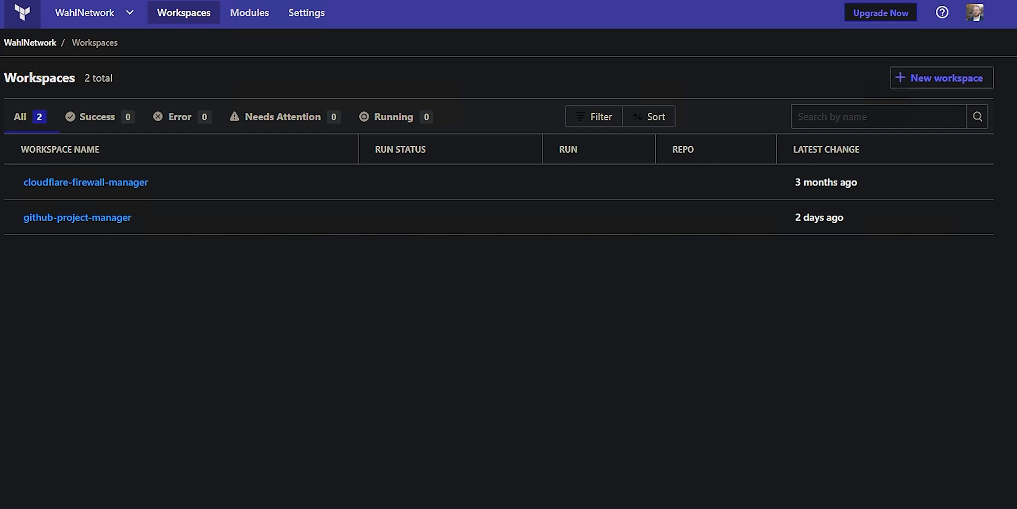
mouse_move(941, 77)
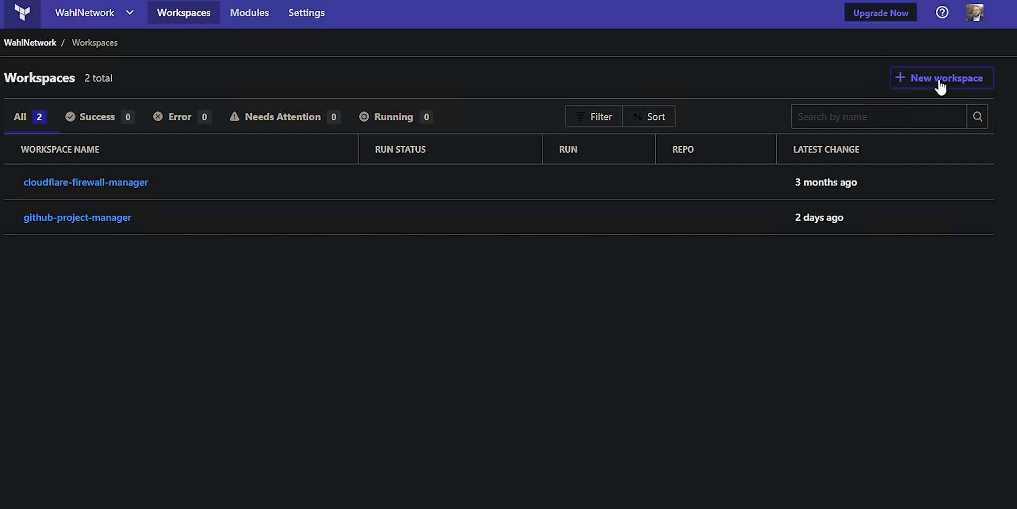
Step: Create a new CLI-driven workspace named monthly-budget
left_click(942, 77)
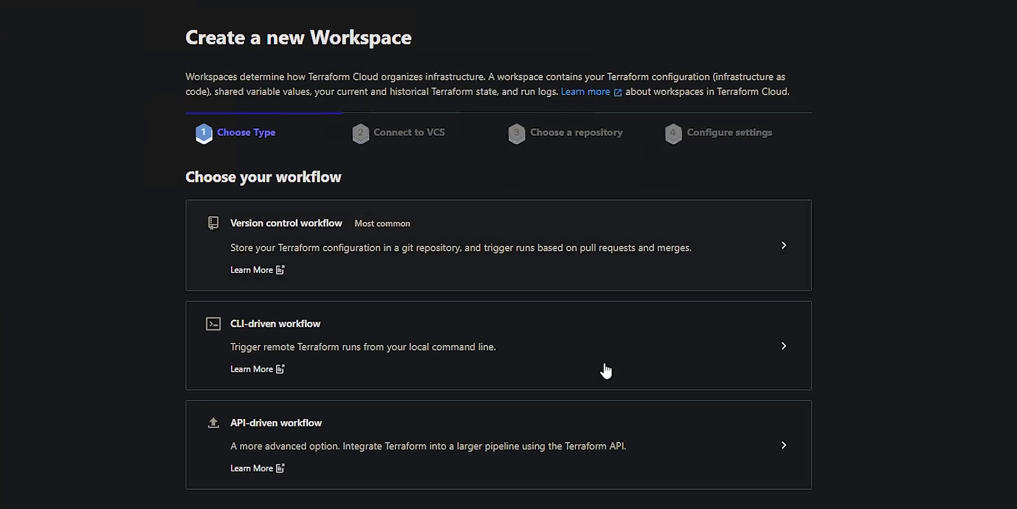
mouse_move(533, 450)
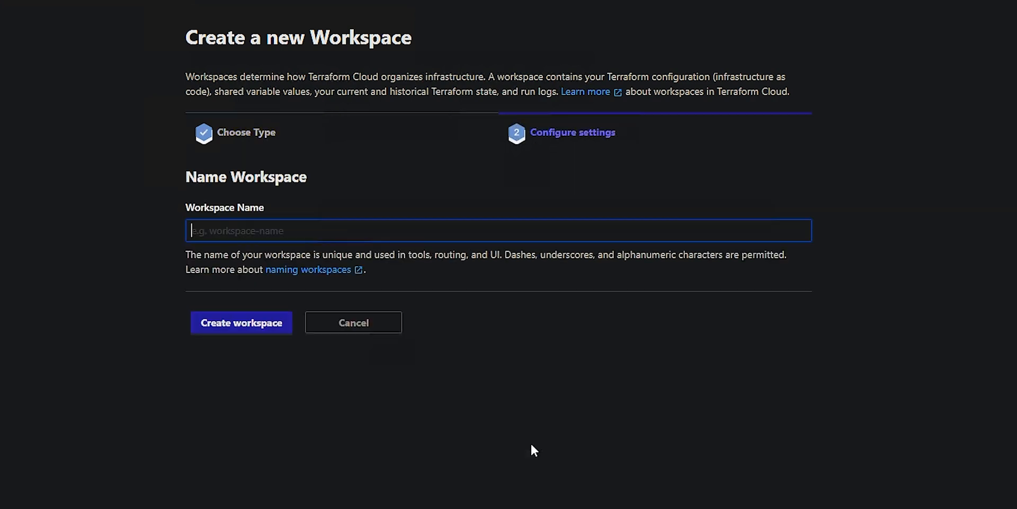
type("m")
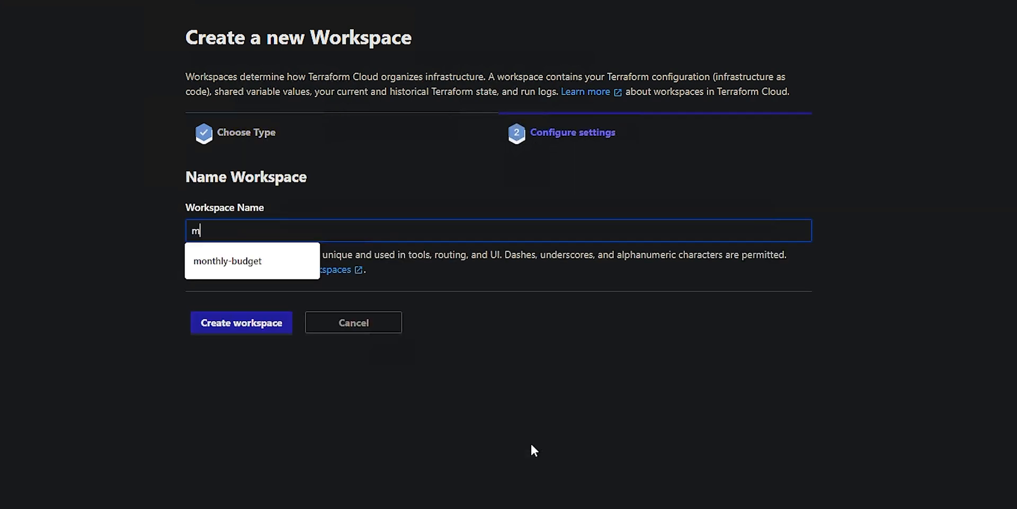
left_click(227, 261)
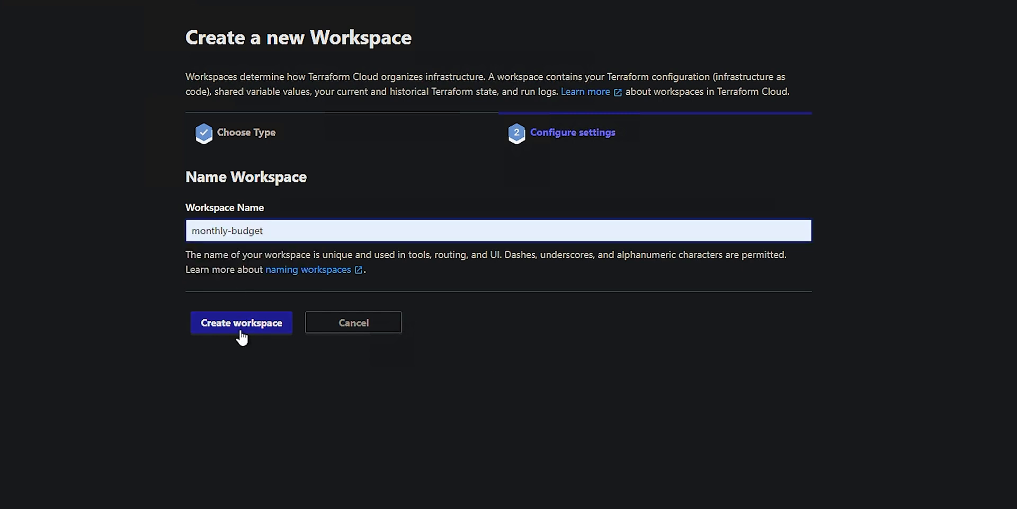
left_click(241, 322)
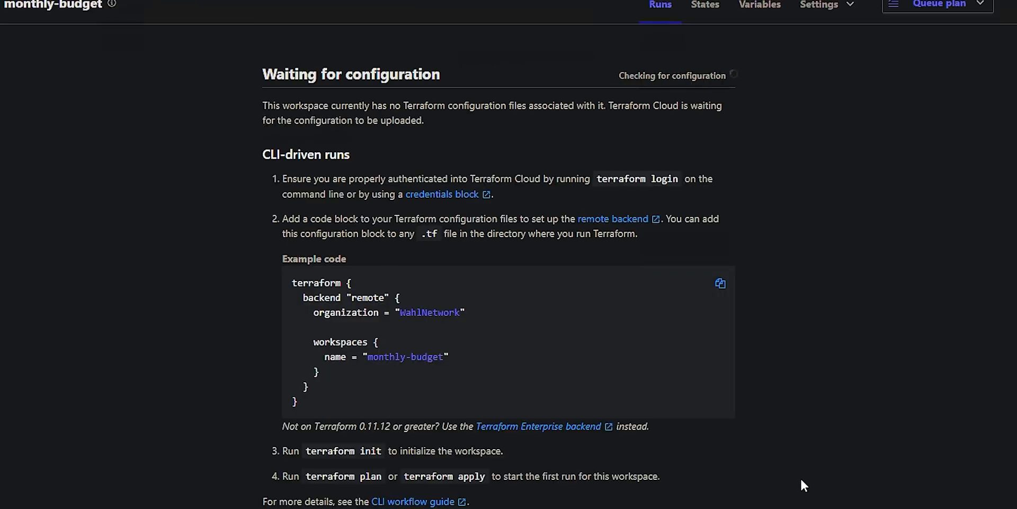
mouse_move(803, 50)
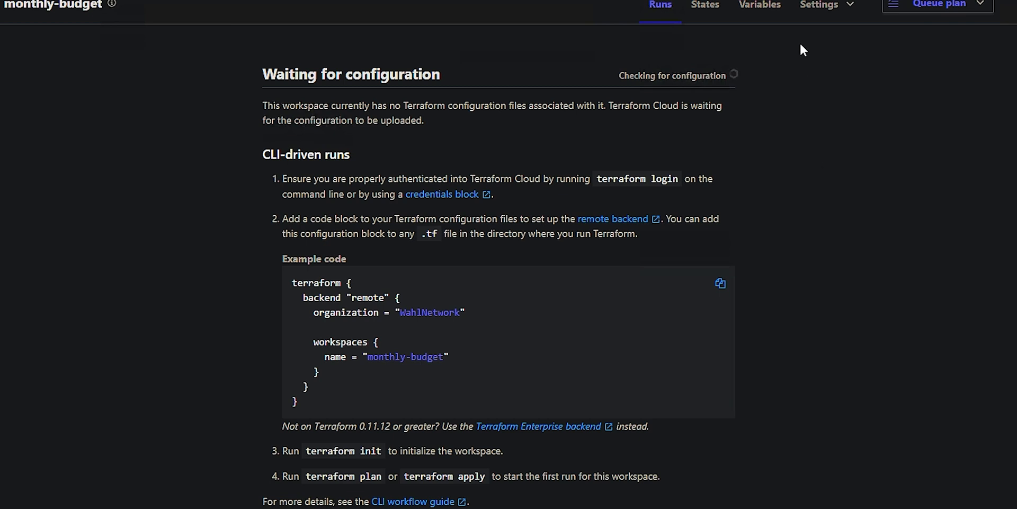
Step: Set the monthly-budget workspace's execution mode to Local in General settings
left_click(819, 6)
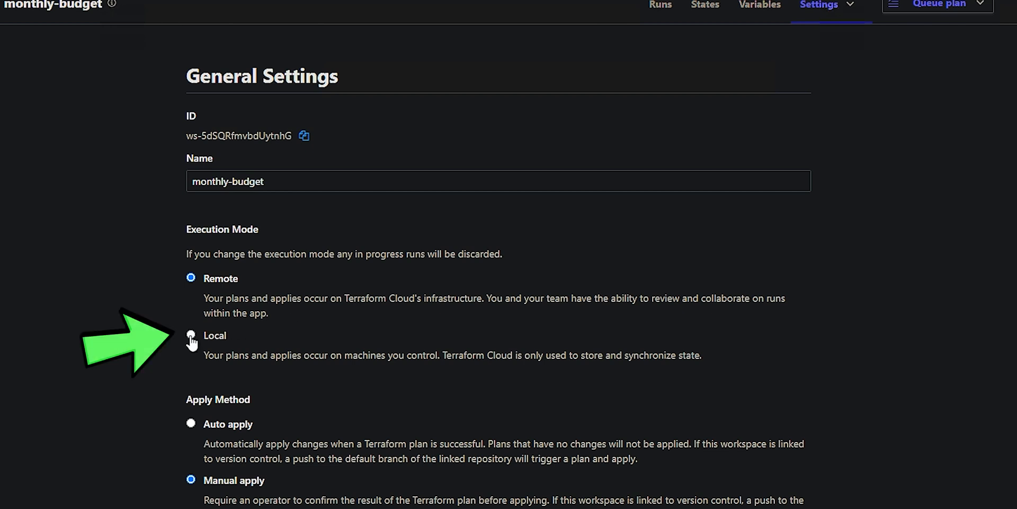
left_click(191, 335)
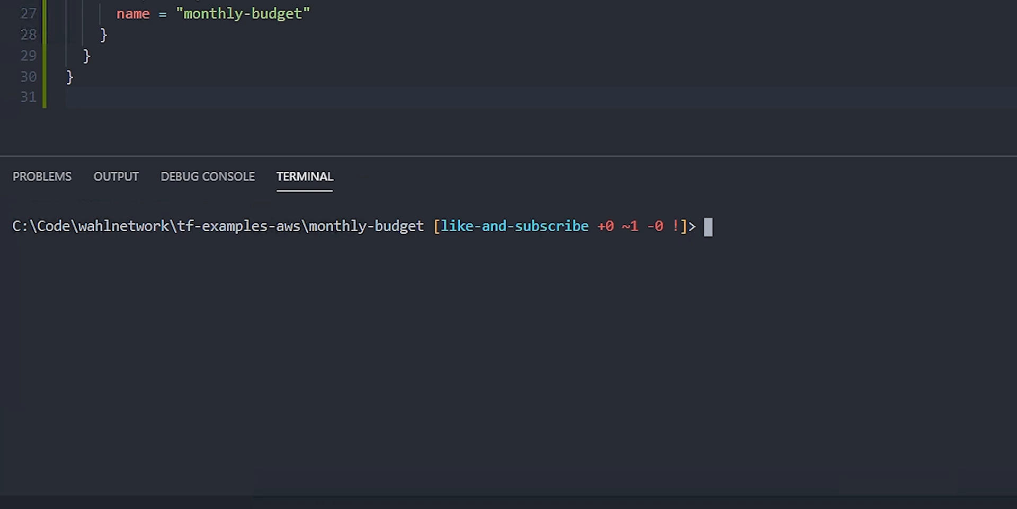
Step: Run tf init and answer yes to copy the existing local state to the remote backend
type("tf init")
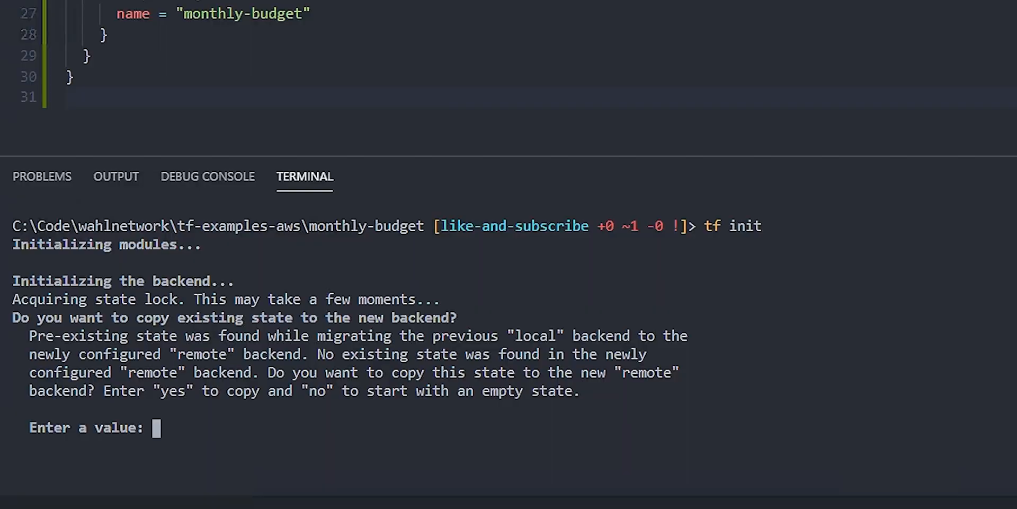
type("yes")
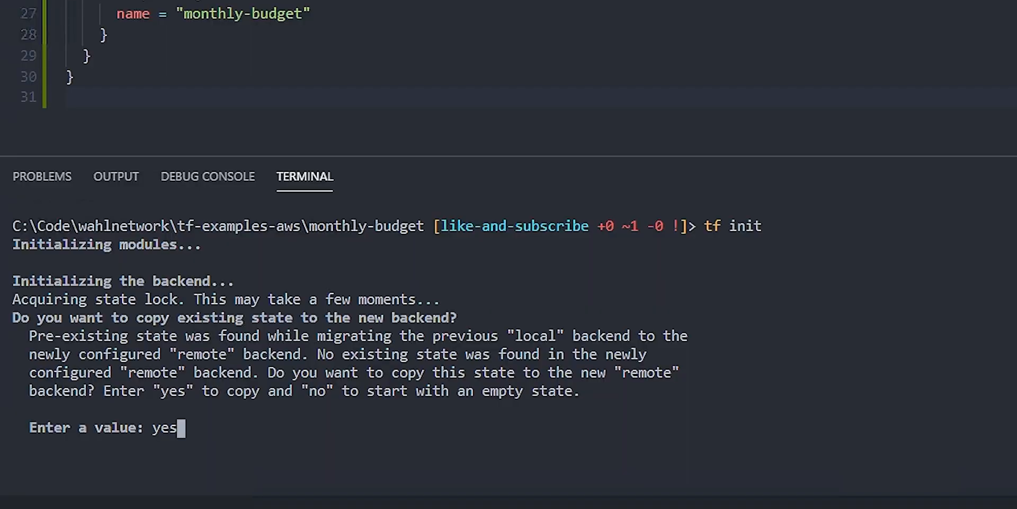
key("Return")
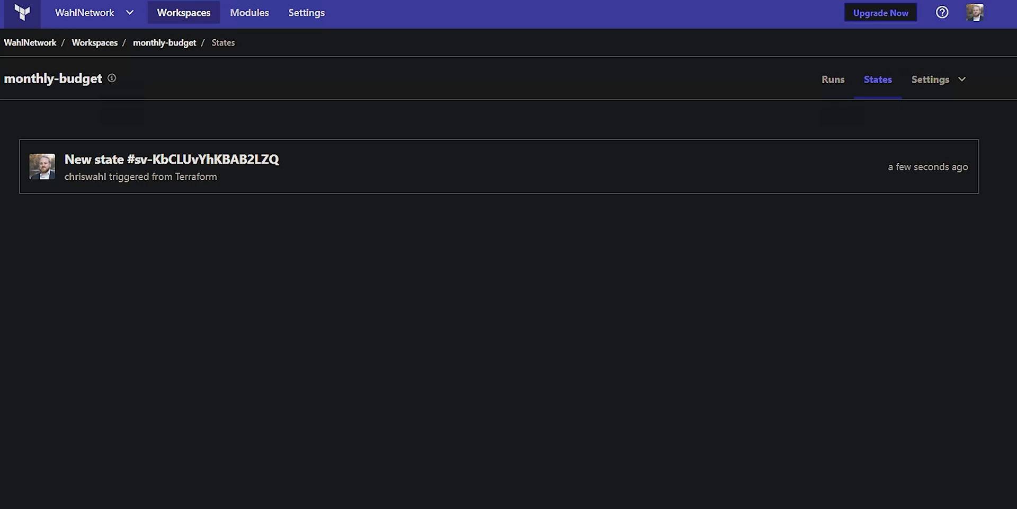
scroll("down", 3)
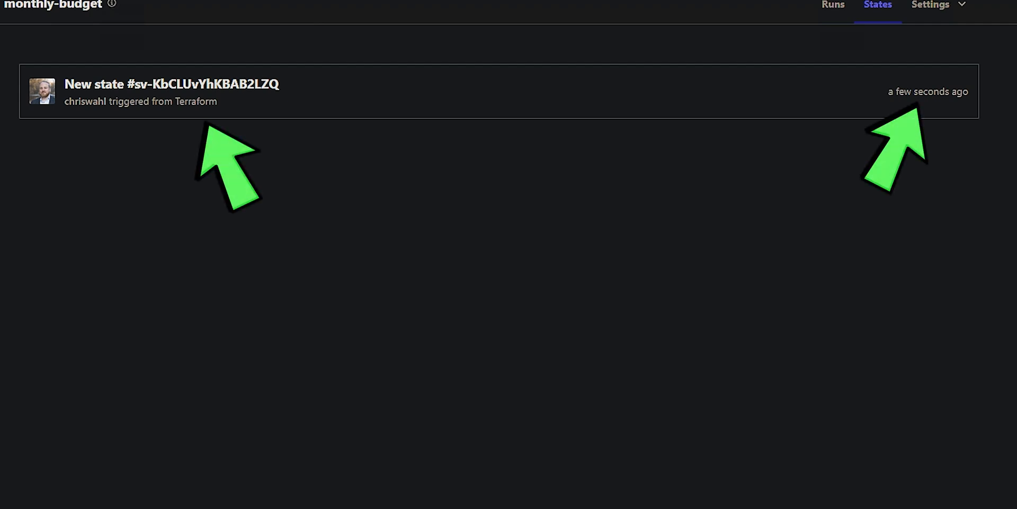
mouse_move(760, 95)
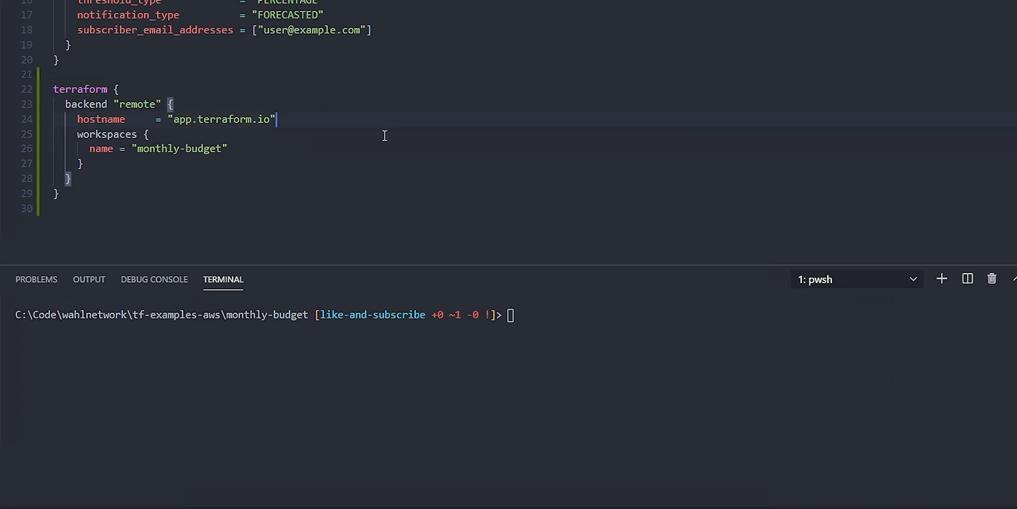
Step: Run terraform init -backend-config="organization=wahlnetwork" to initialise with the organization
type("terraform init")
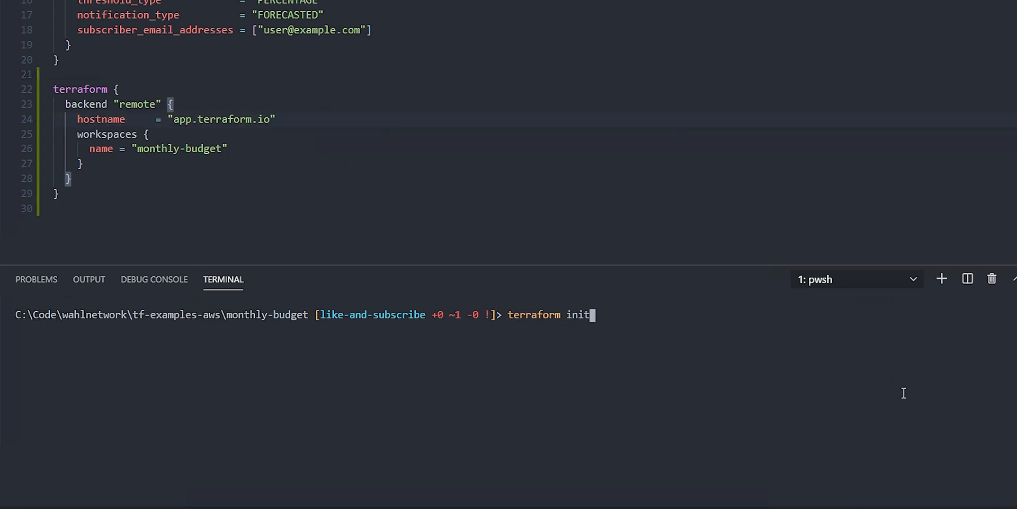
type("-backend-config")
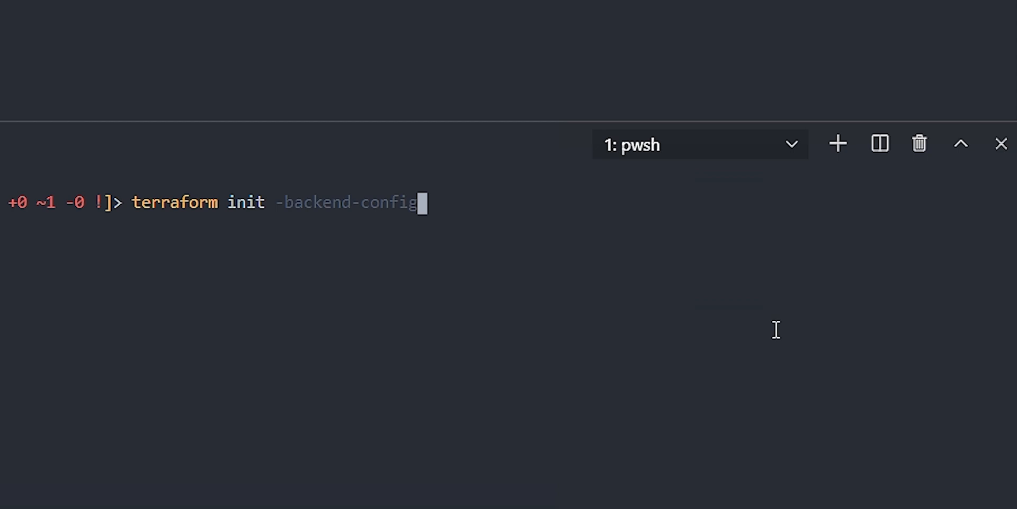
type("=")
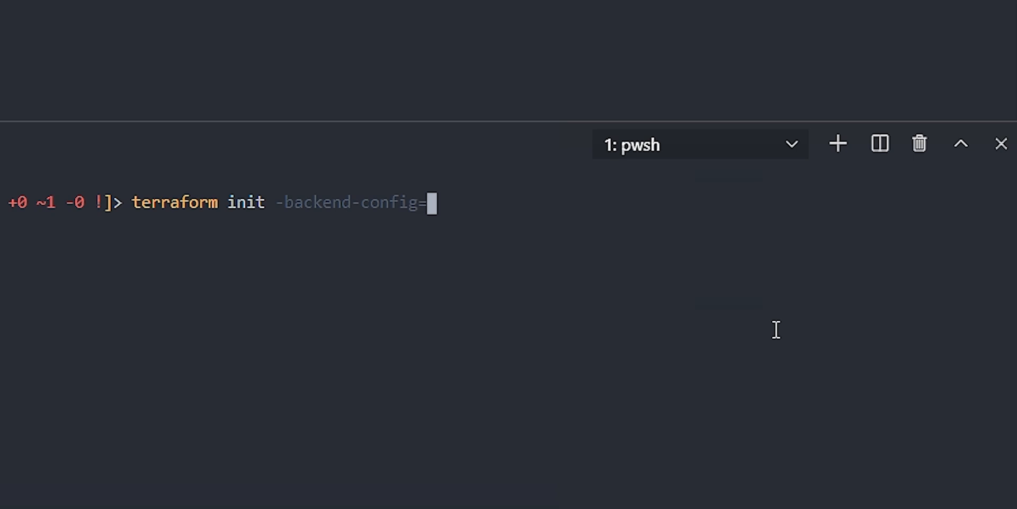
type("\"organi")
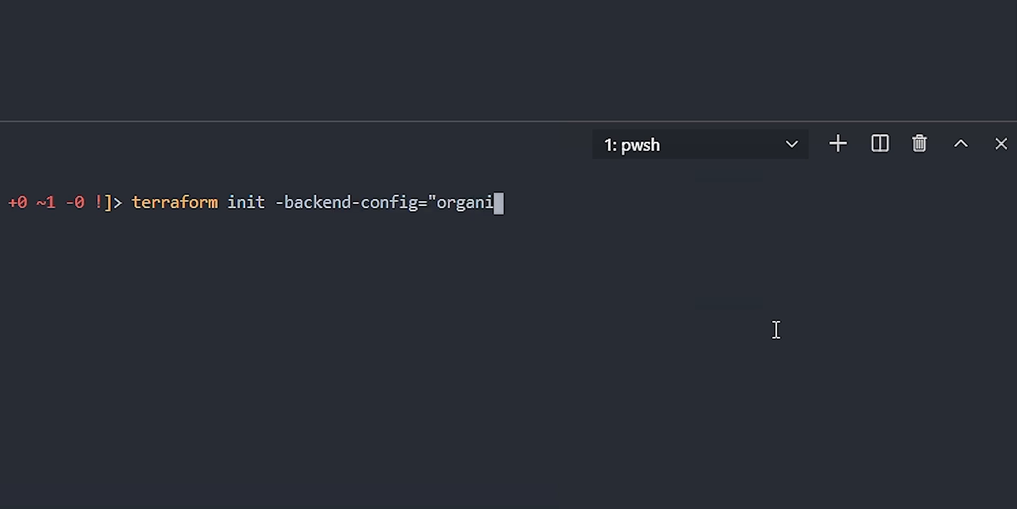
type("zation=wahlnetwo")
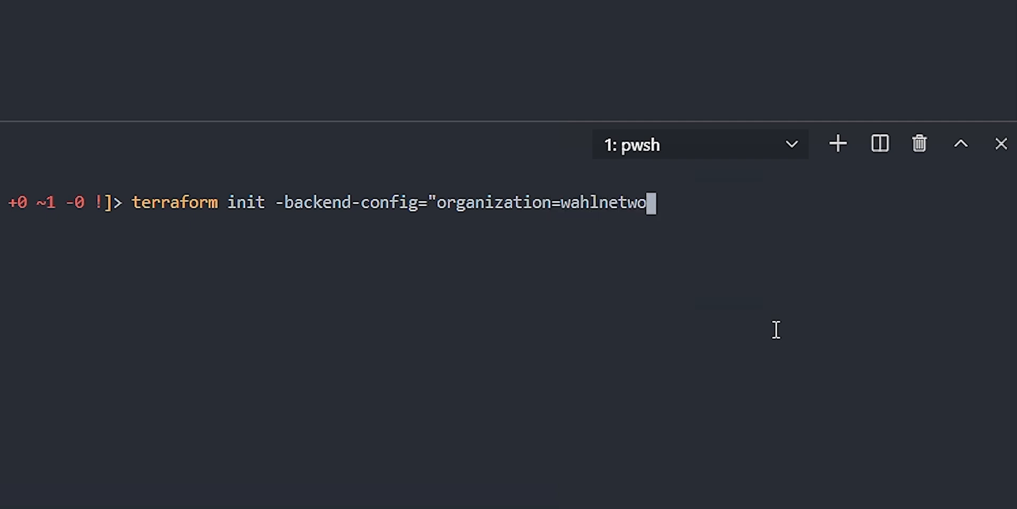
key("Return")
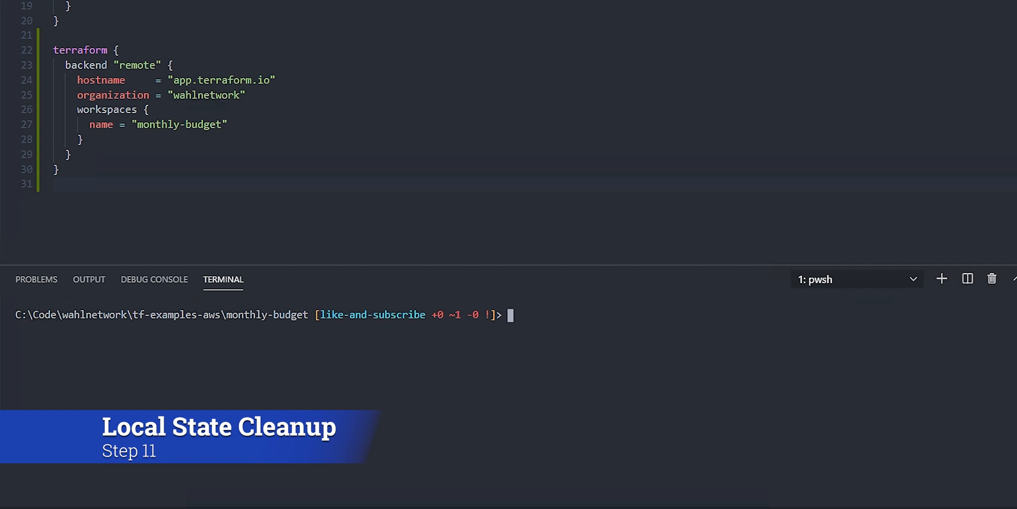
Step: Run tf plan to refresh the budget and random name resources through the remote backend
type("tf")
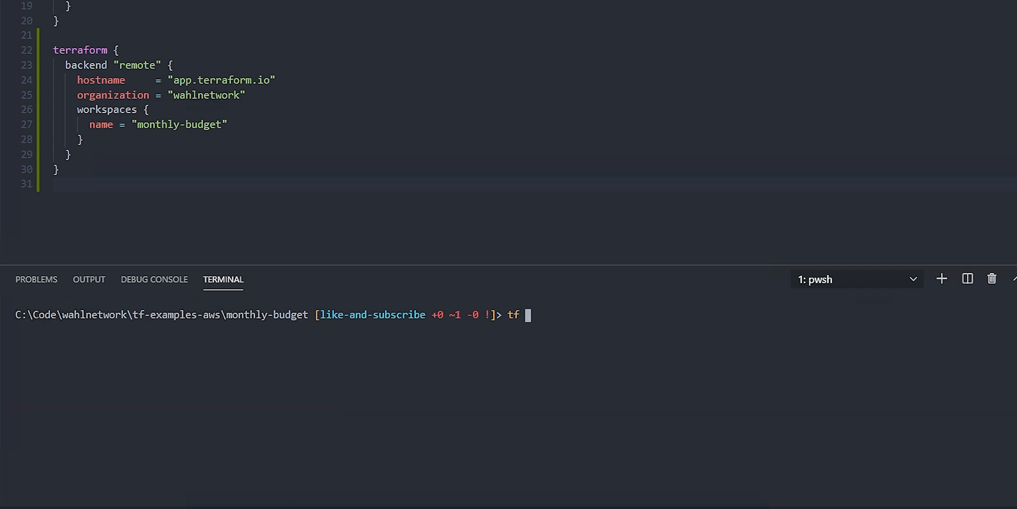
type("plan")
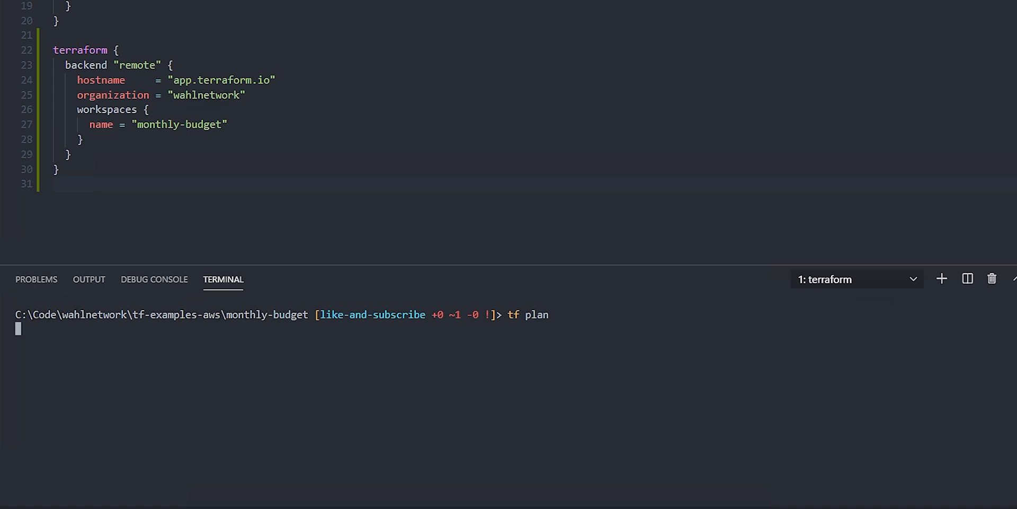
key("Return")
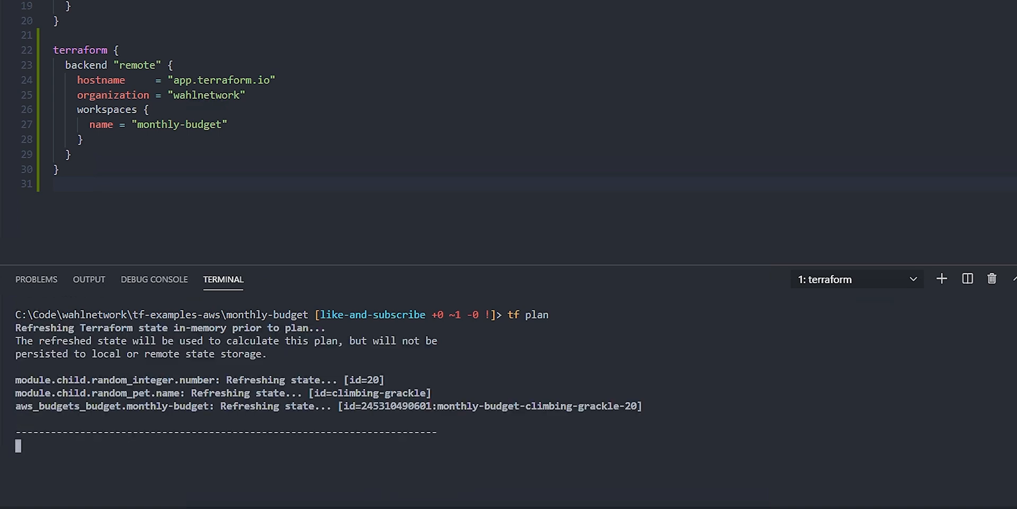